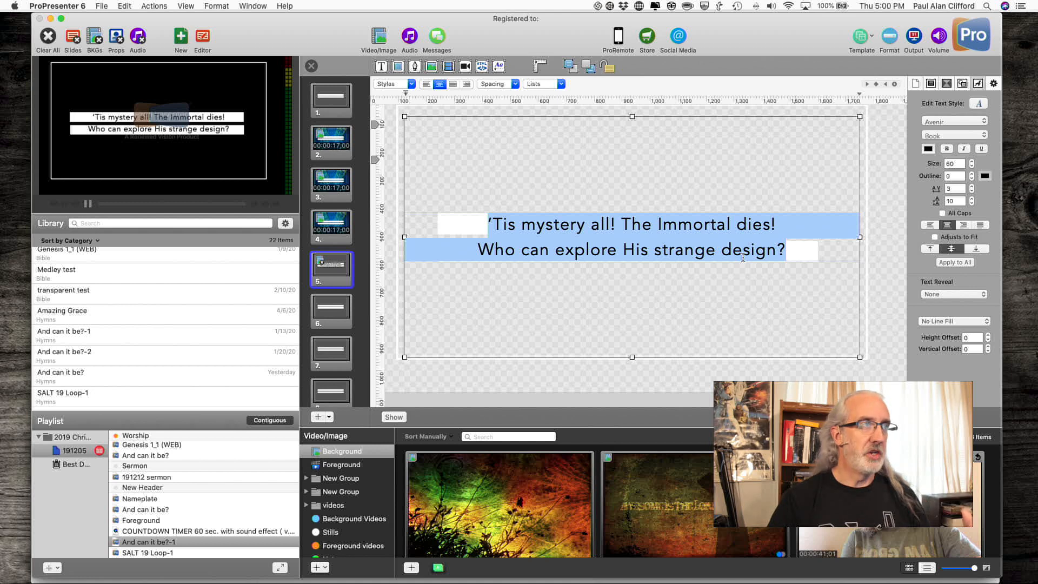
mouse_move(878, 220)
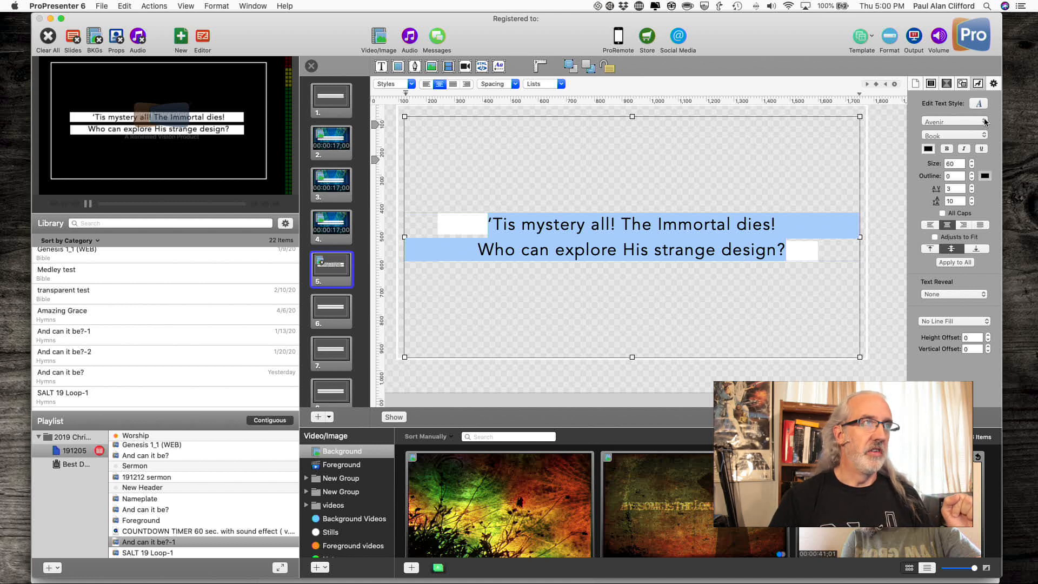
Switch the 'Tis mystery all slide's lyric text from Avenir to CMG Sans
left_click(954, 121)
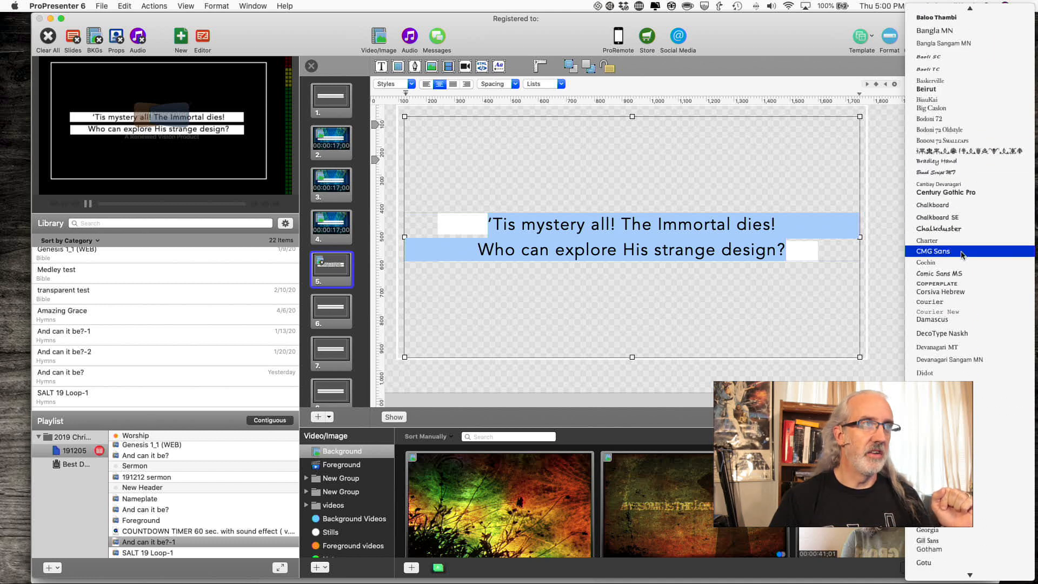
left_click(933, 251)
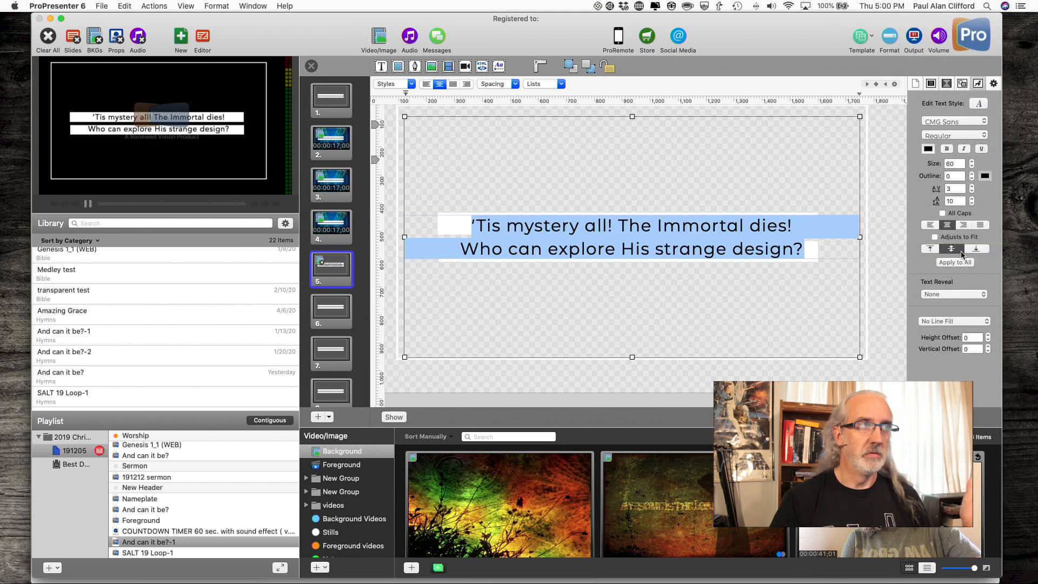
mouse_move(960, 253)
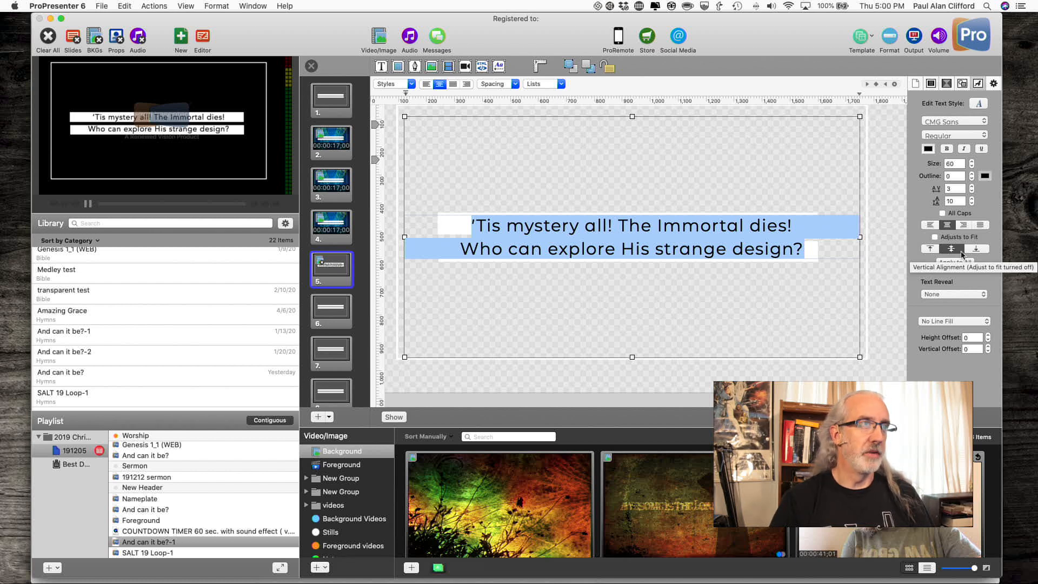
mouse_move(890, 248)
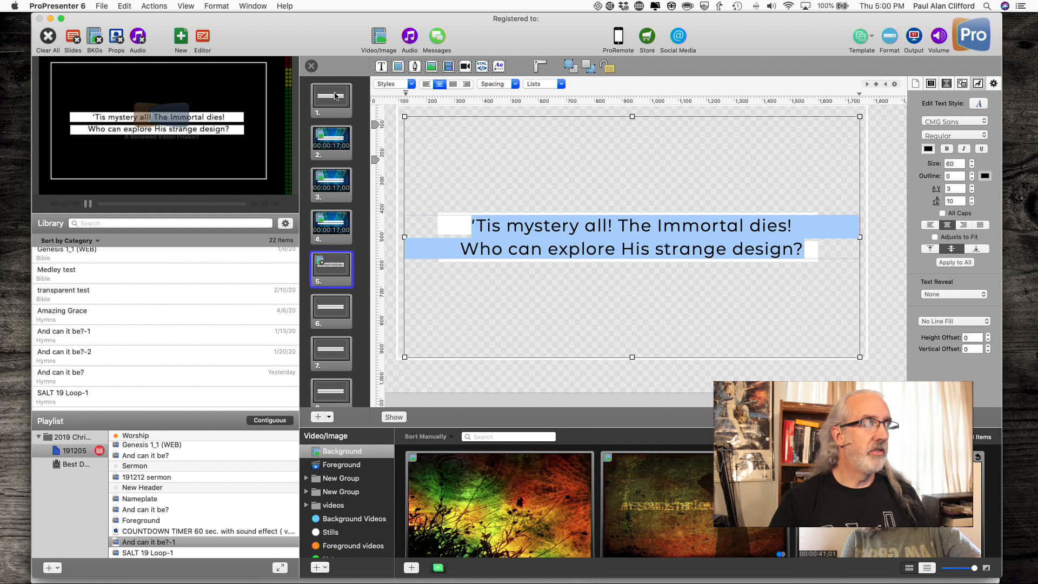
mouse_move(835, 278)
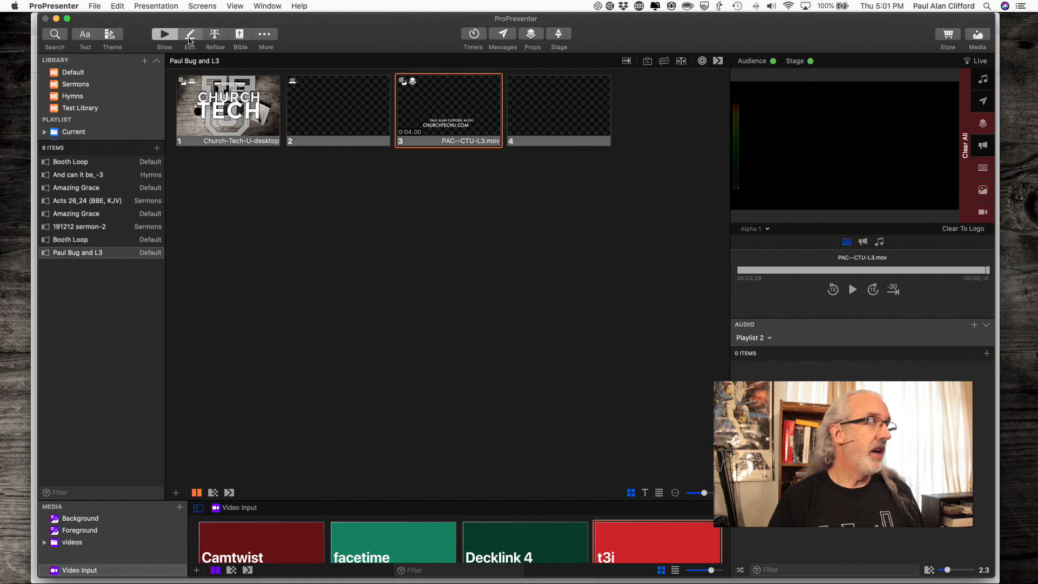
Enter the editor and show the text settings for the lower-third's text box
left_click(189, 34)
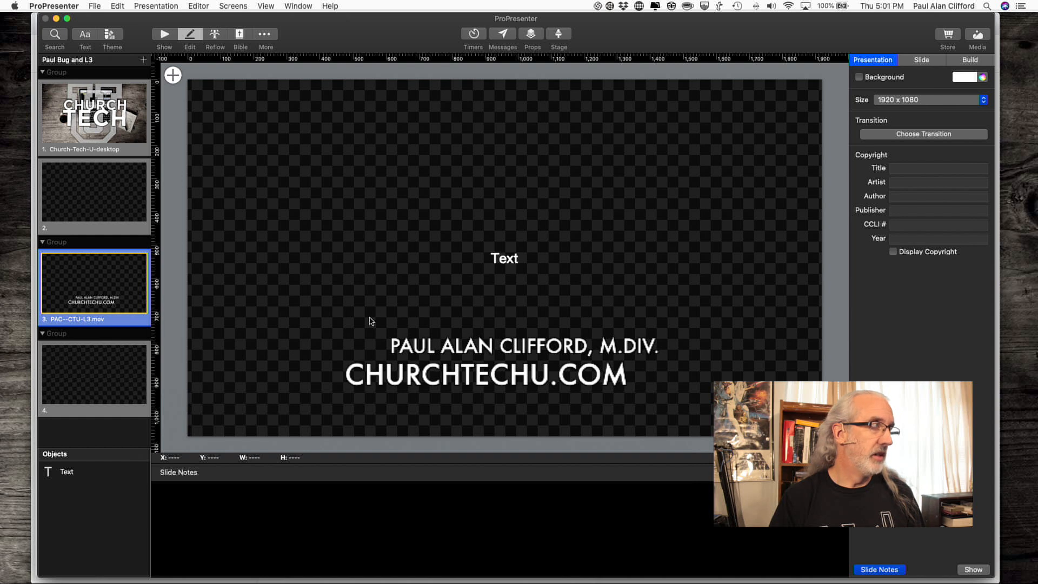
mouse_move(502, 259)
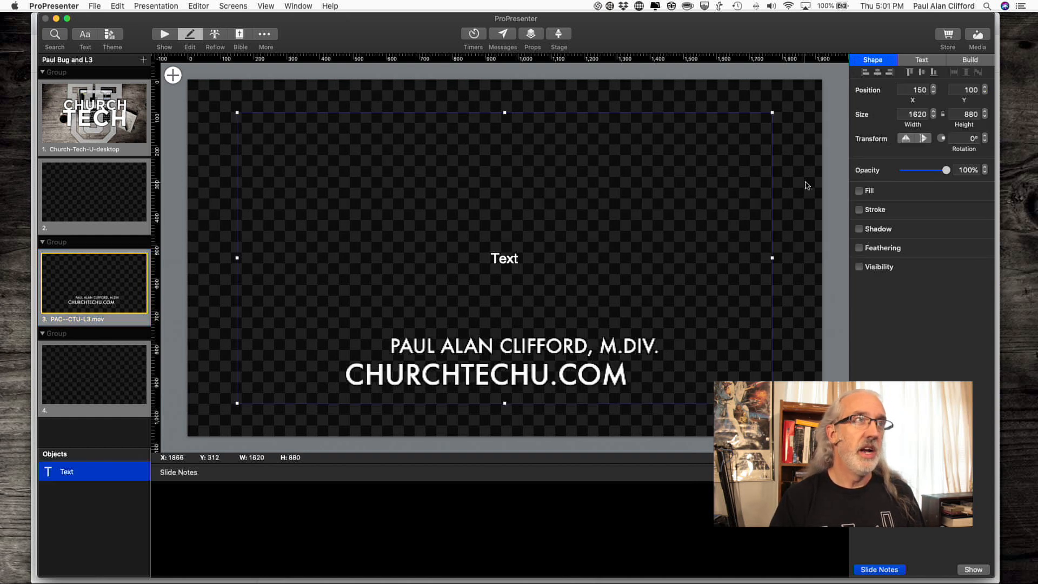
left_click(921, 60)
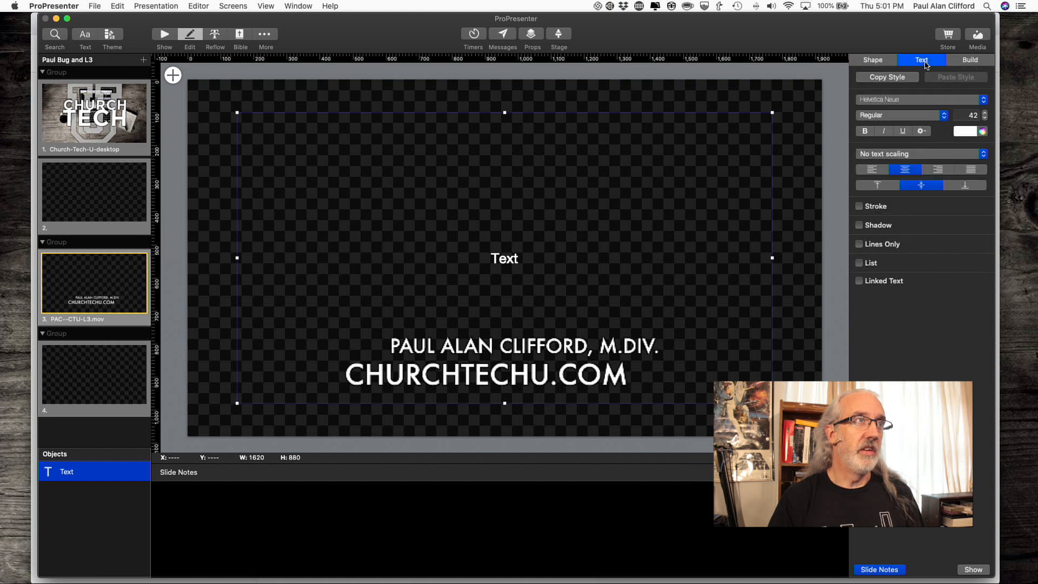
mouse_move(925, 284)
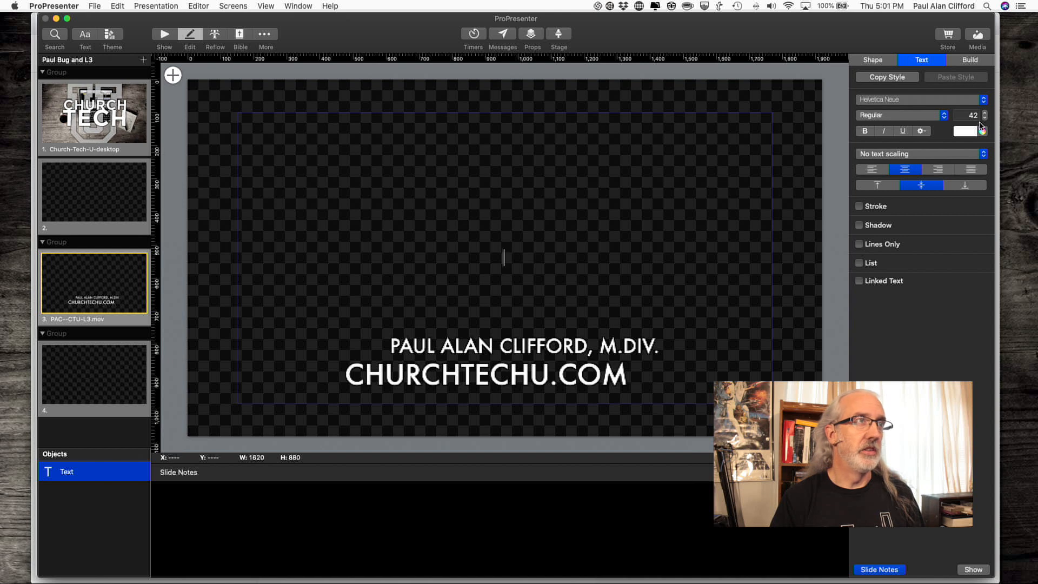
Browse the font list for the lower-third text box to find CMG Sans
left_click(921, 99)
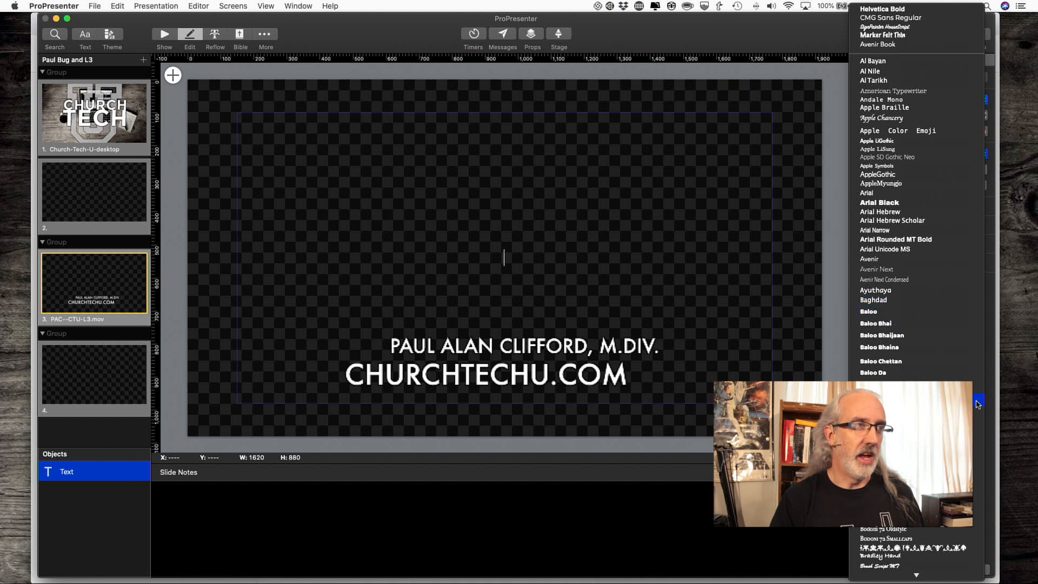
scroll("down", 3)
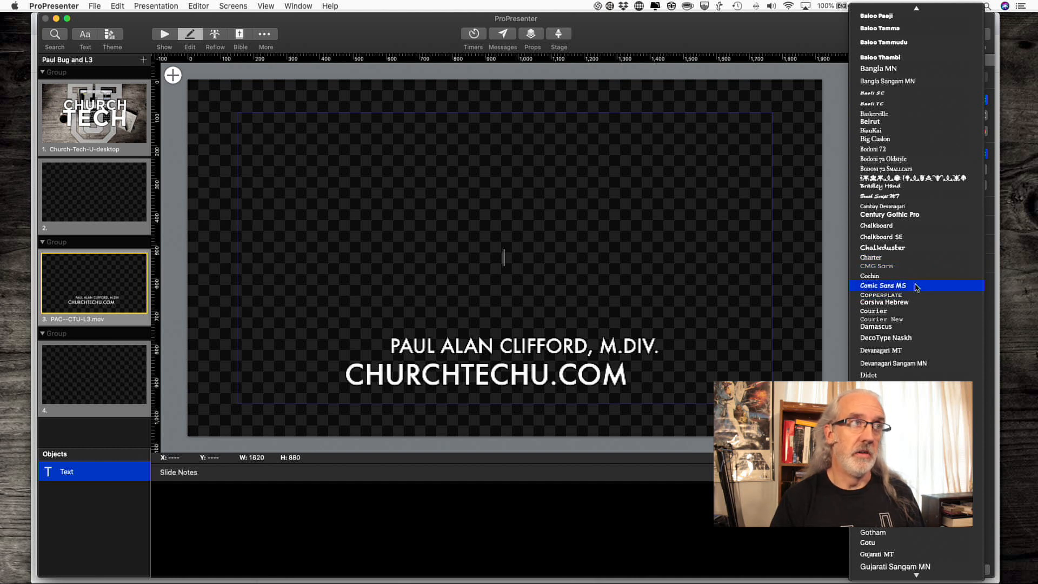
mouse_move(894, 219)
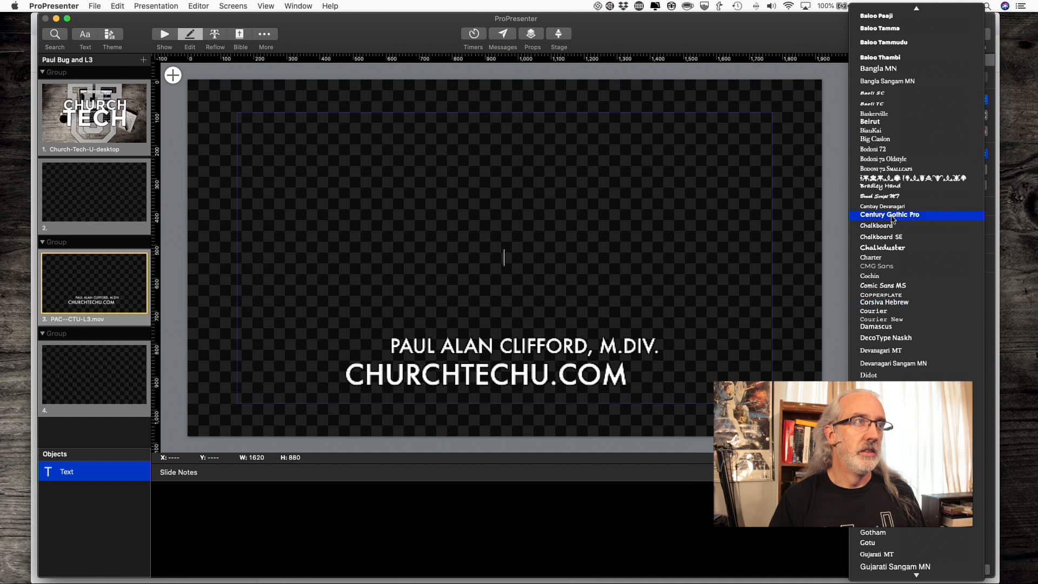
mouse_move(891, 231)
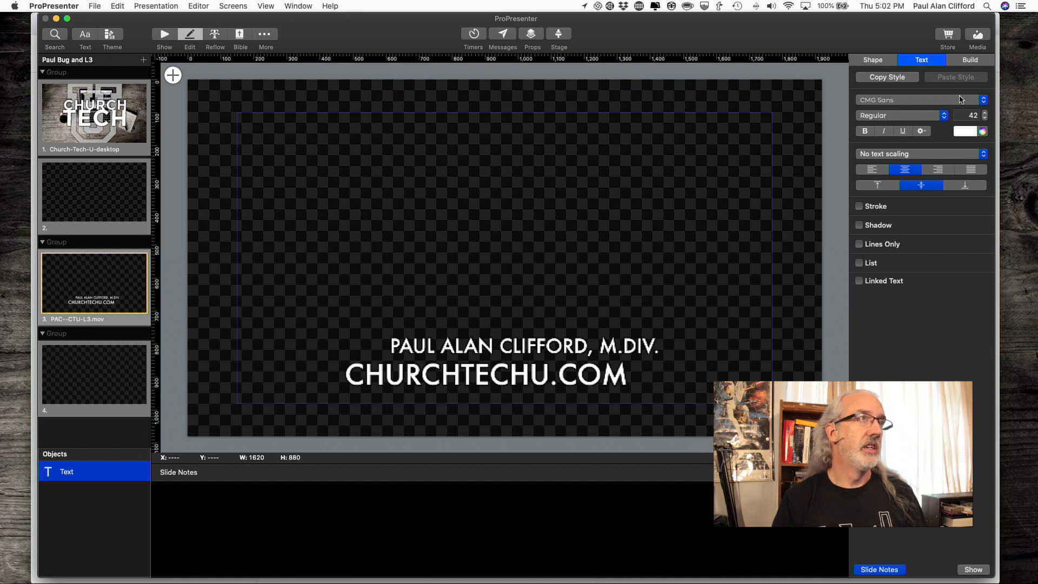
left_click(507, 262)
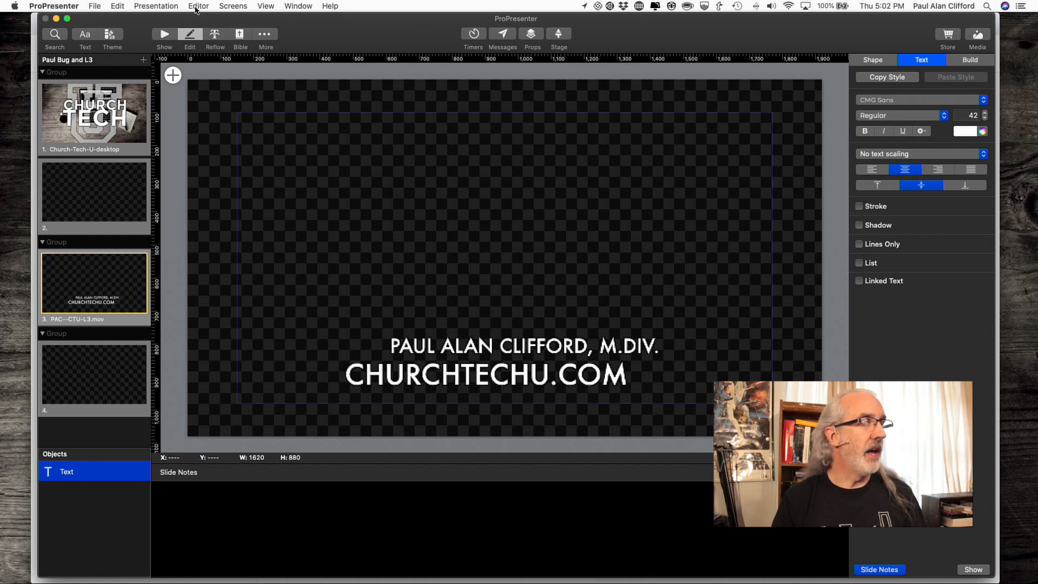
left_click(199, 6)
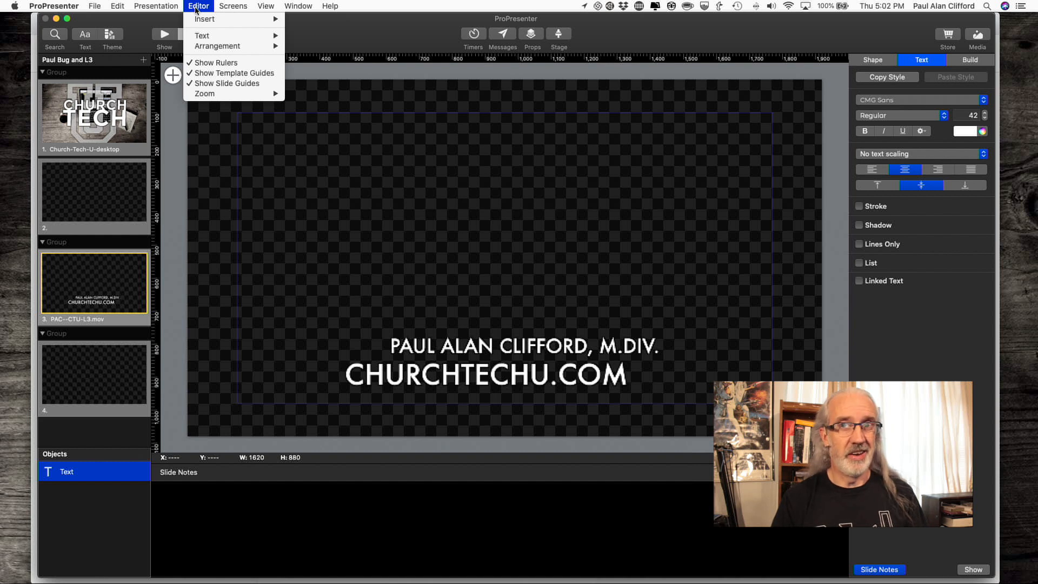
mouse_move(201, 36)
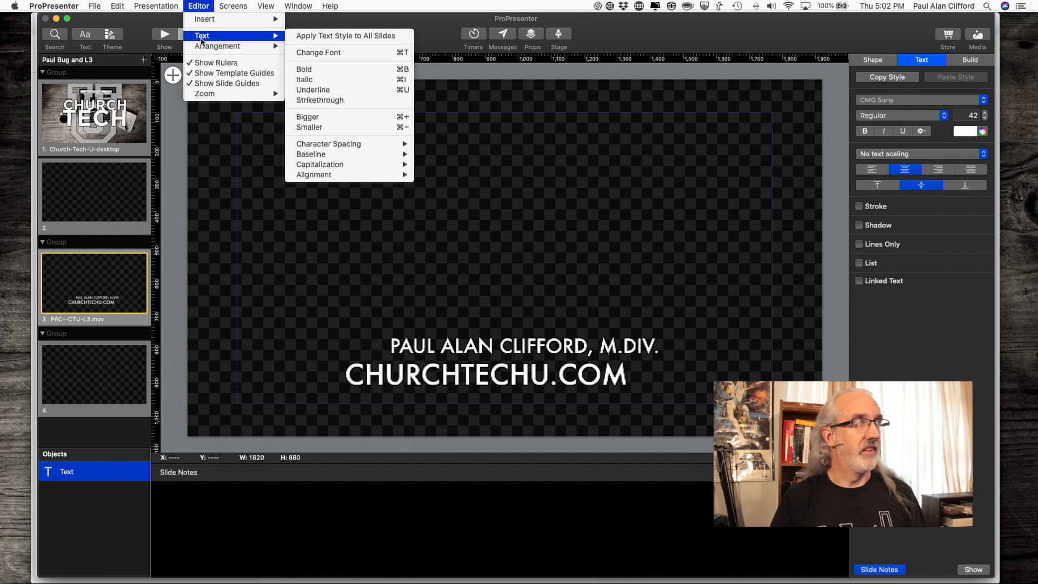
mouse_move(336, 37)
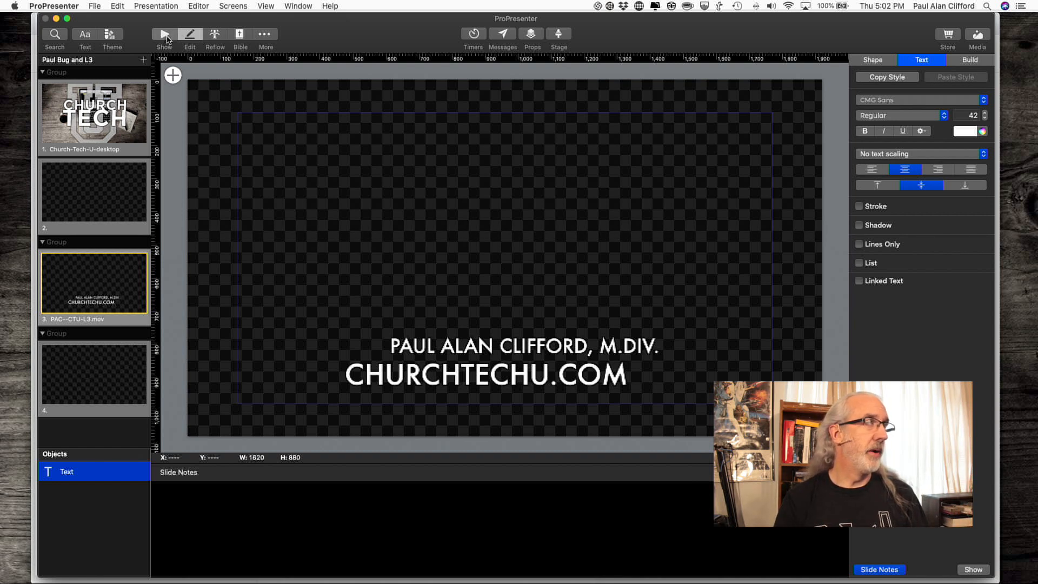
Return to show mode and display the And can it be_-3 song's slides
left_click(165, 33)
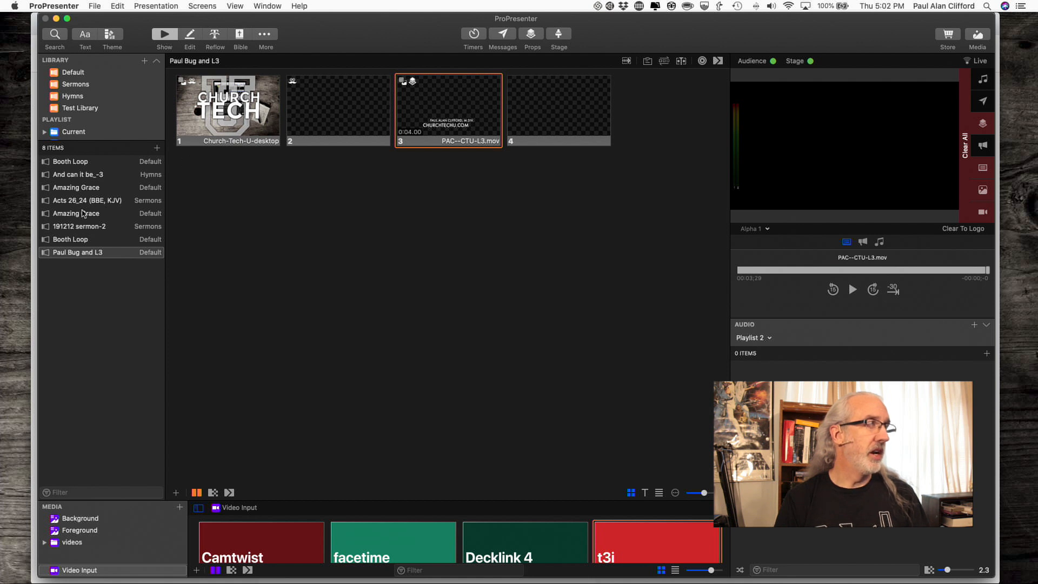
left_click(76, 213)
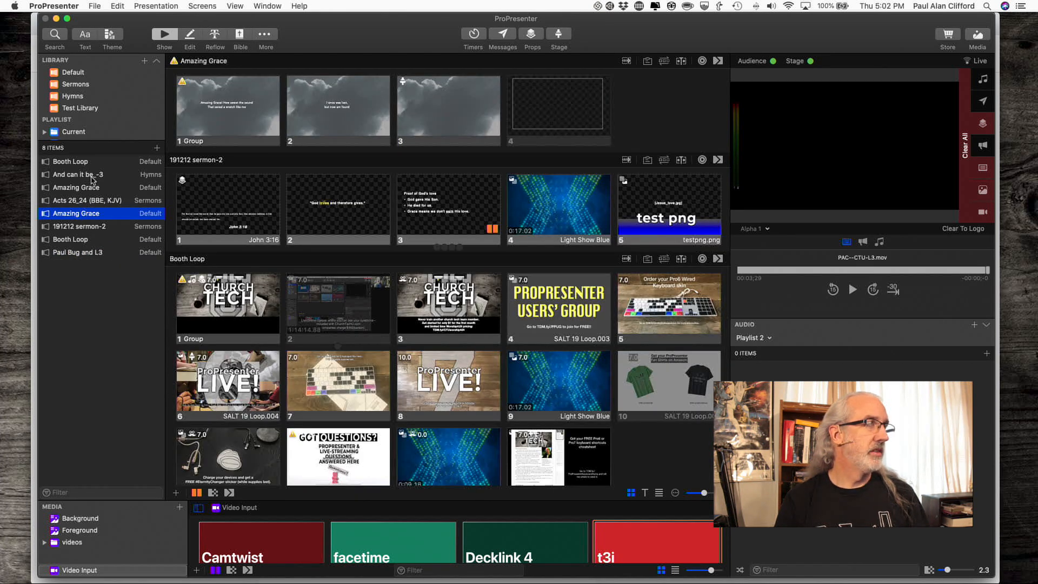
left_click(77, 174)
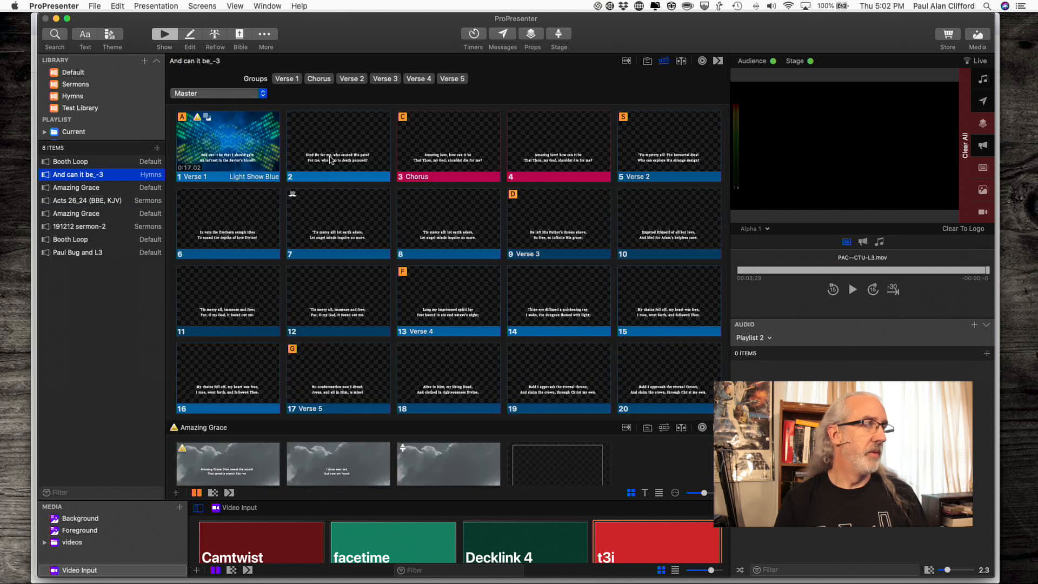
Send slide 2 to the output, then clear all so nothing remains live
left_click(335, 145)
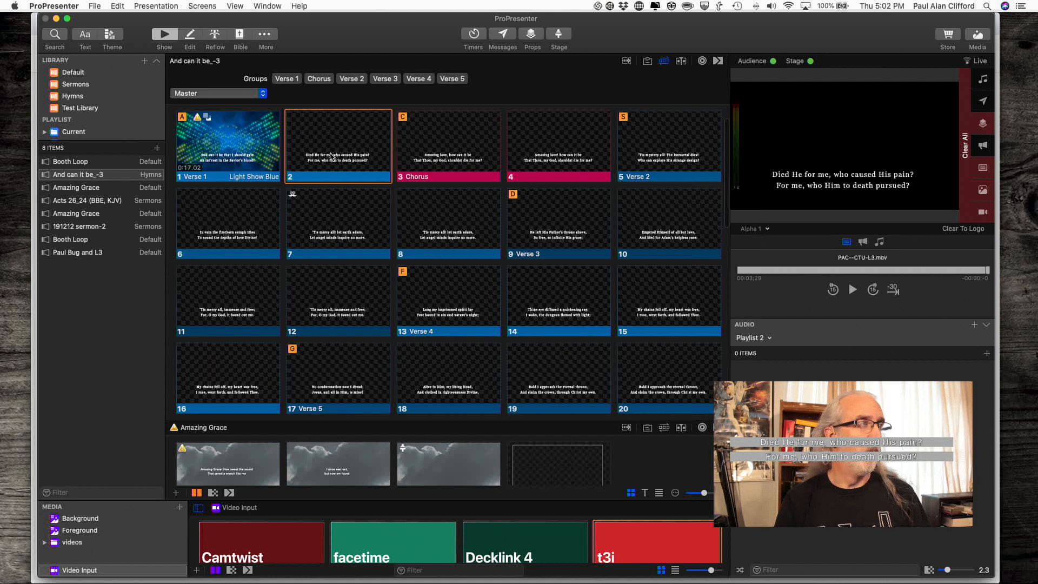
right_click(332, 154)
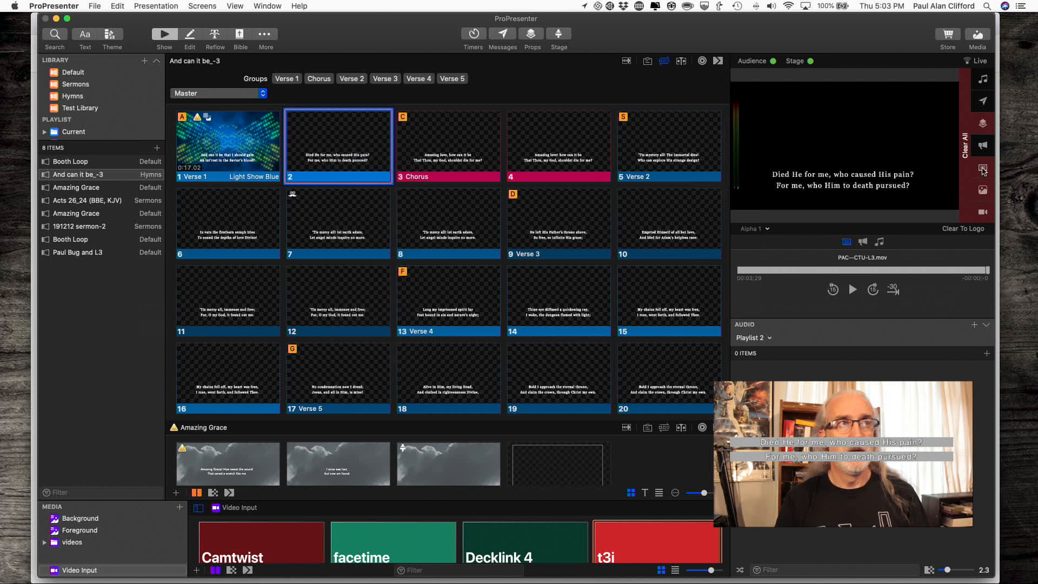
left_click(982, 168)
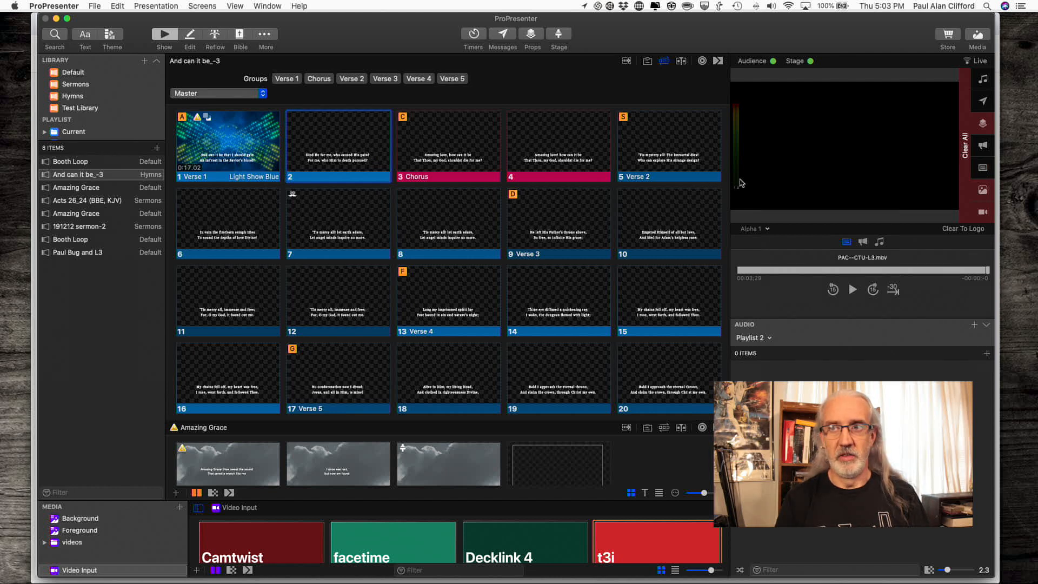
mouse_move(332, 150)
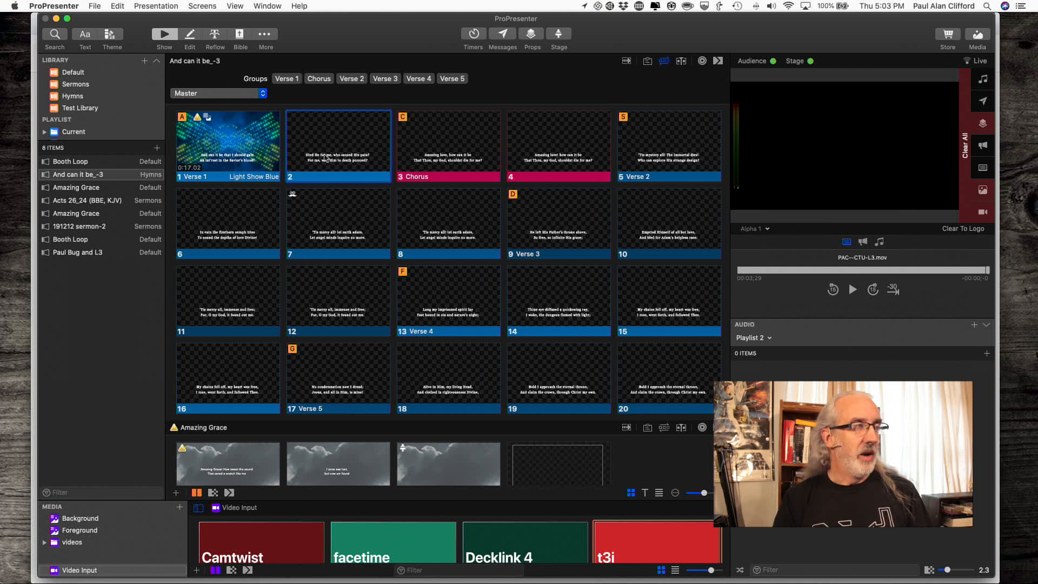
left_click(337, 146)
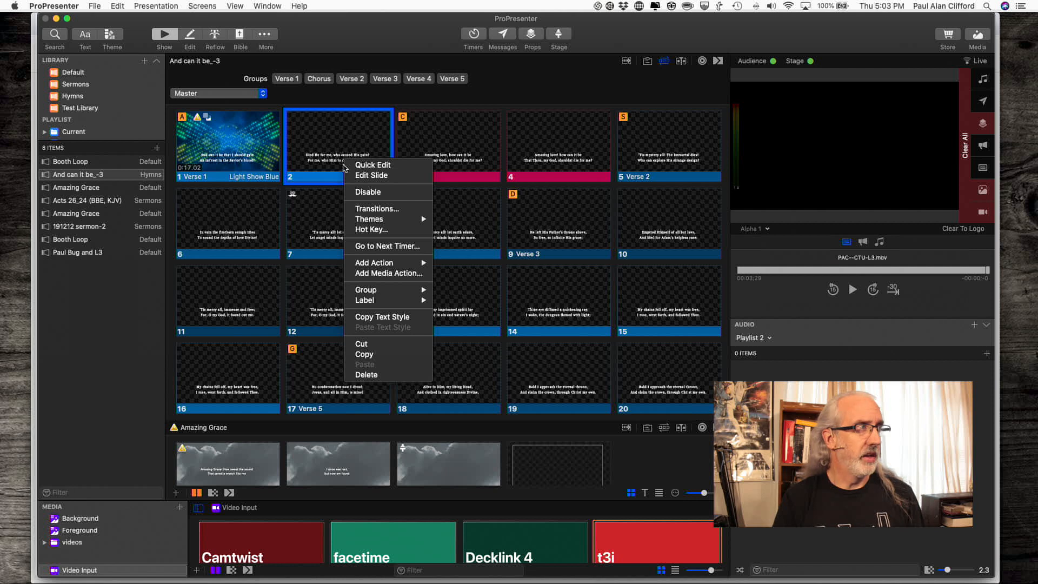
mouse_move(380, 262)
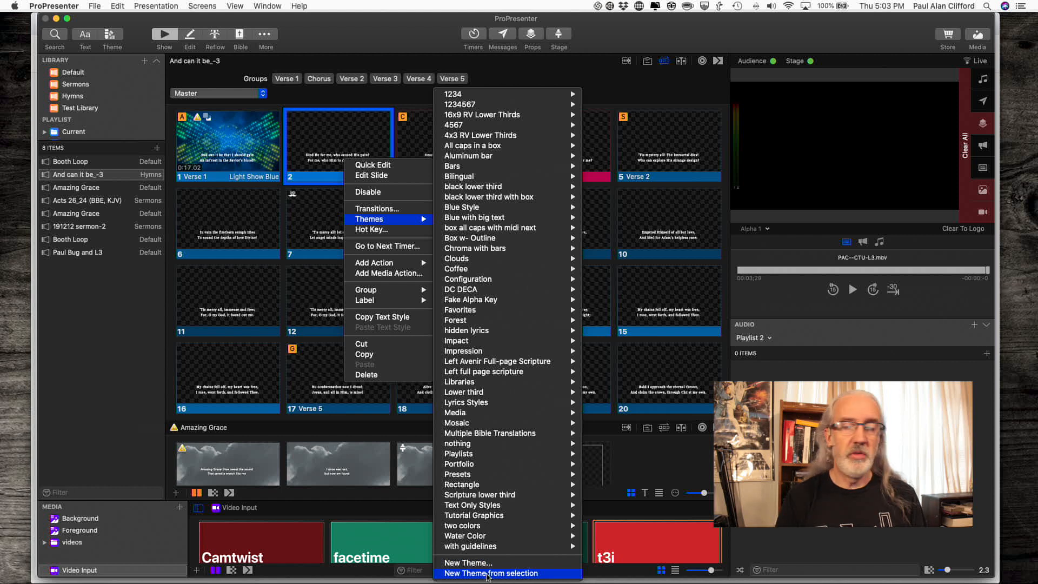
left_click(489, 573)
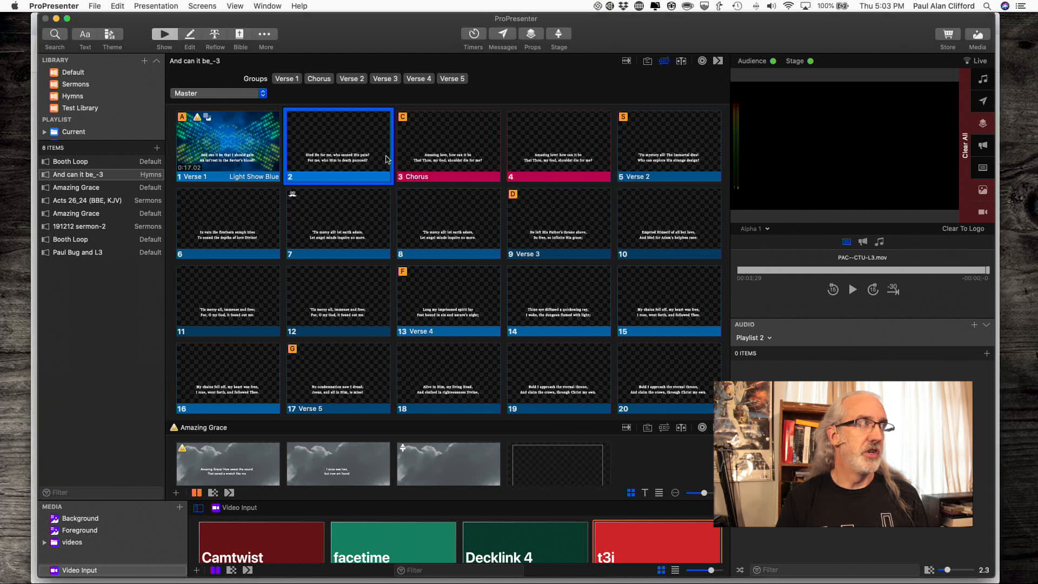
mouse_move(115, 184)
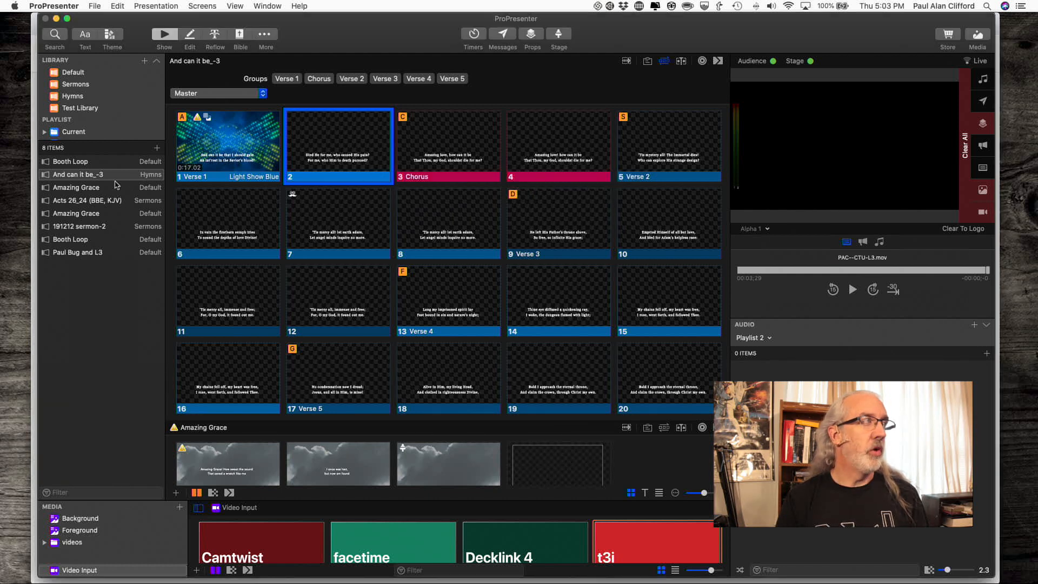
Show the Amazing Grace slides and browse the Themes submenu for the first slide
left_click(76, 187)
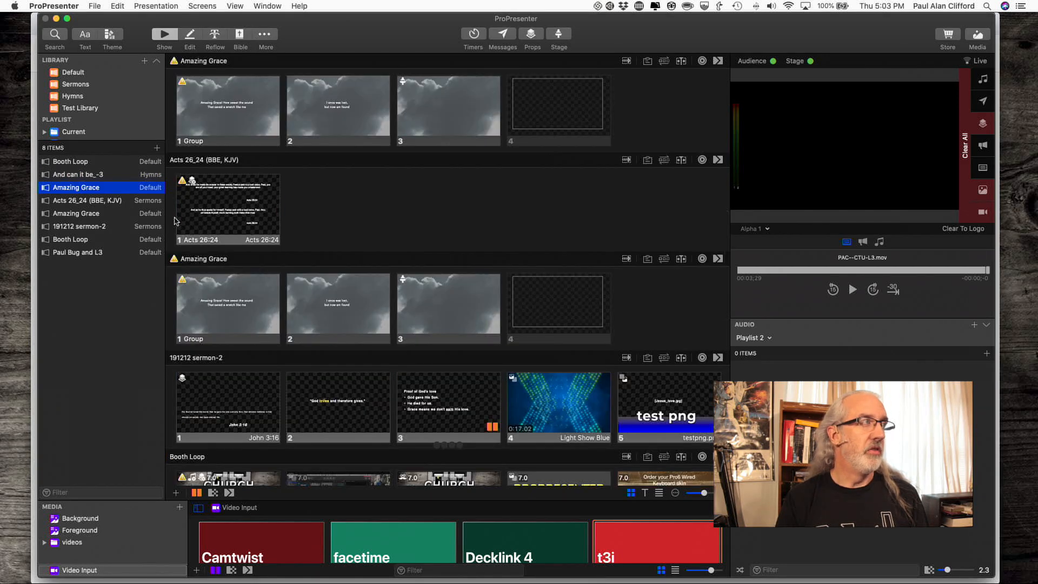
mouse_move(234, 118)
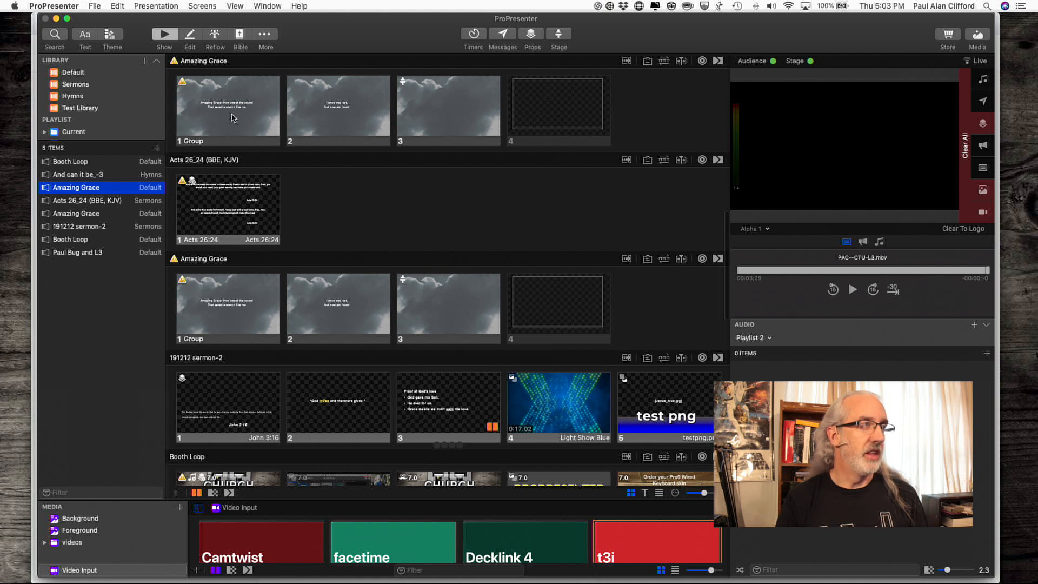
right_click(234, 118)
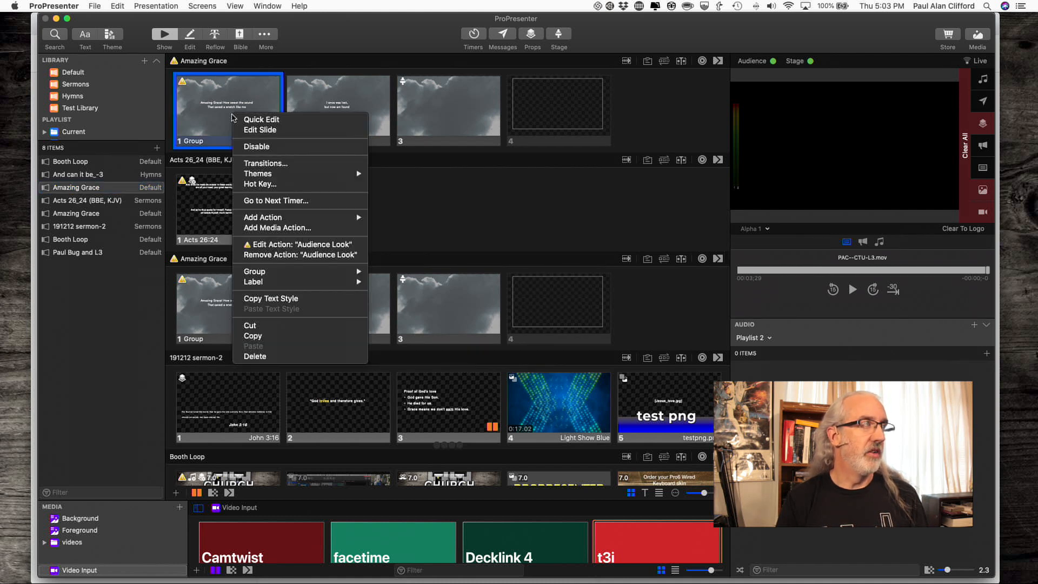
mouse_move(260, 130)
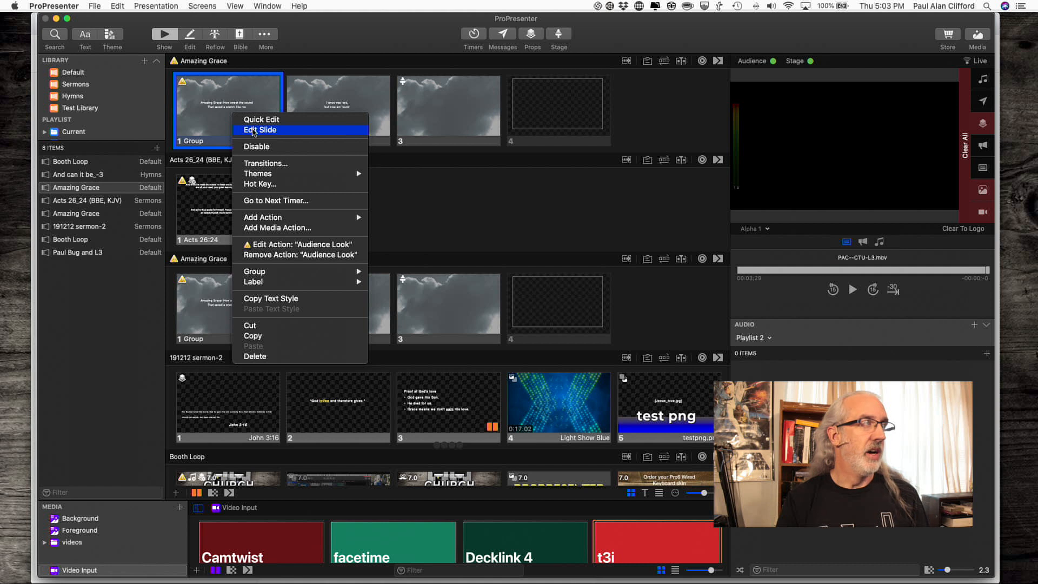
left_click(260, 130)
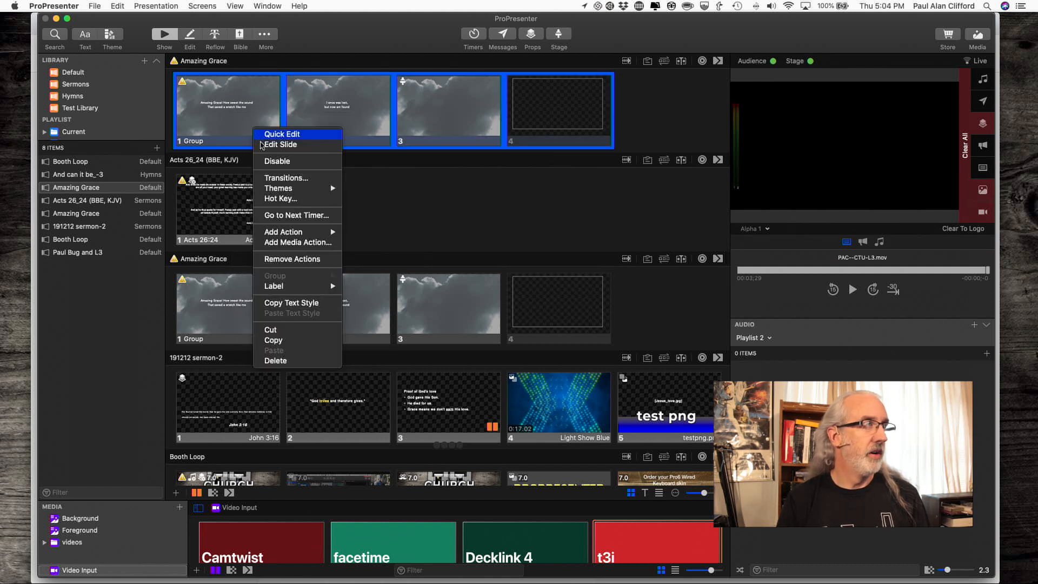
mouse_move(278, 189)
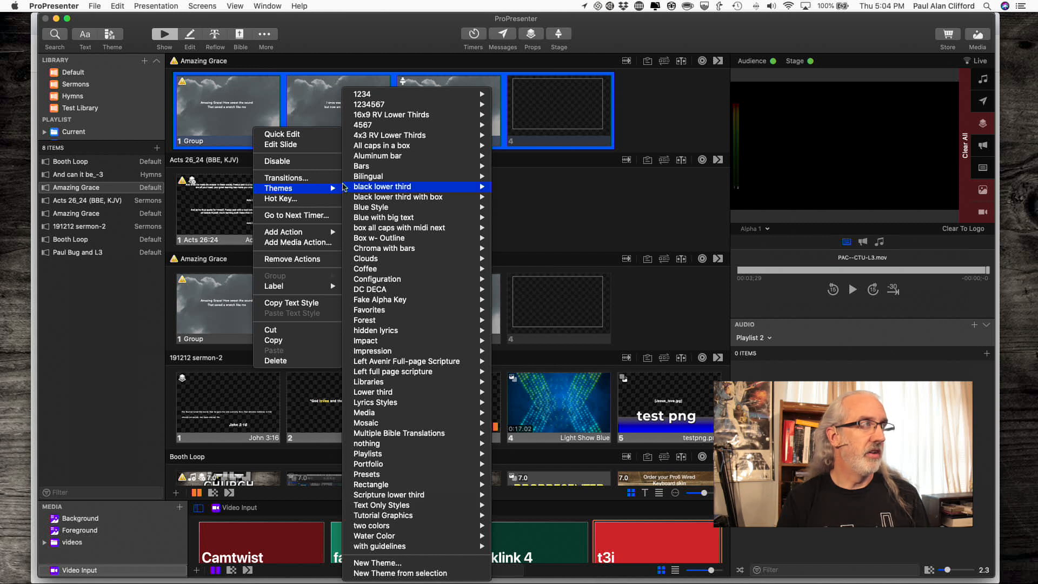
mouse_move(370, 207)
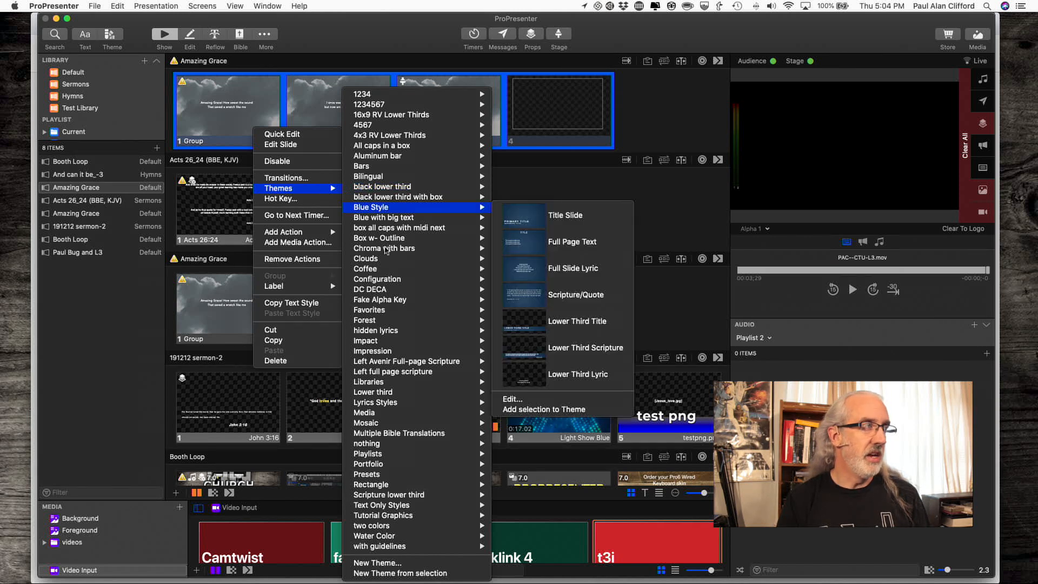
mouse_move(391, 249)
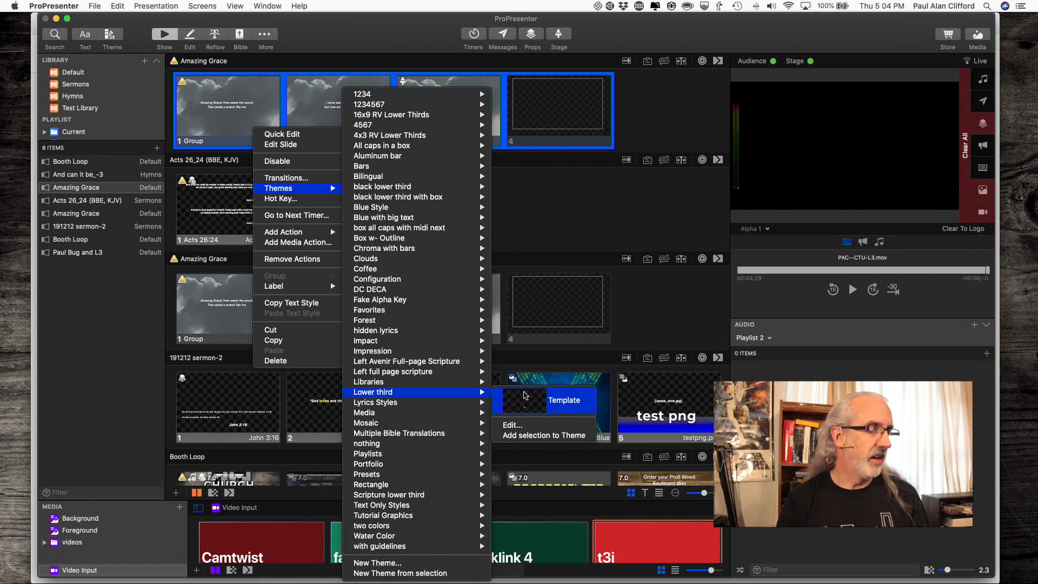
mouse_move(532, 399)
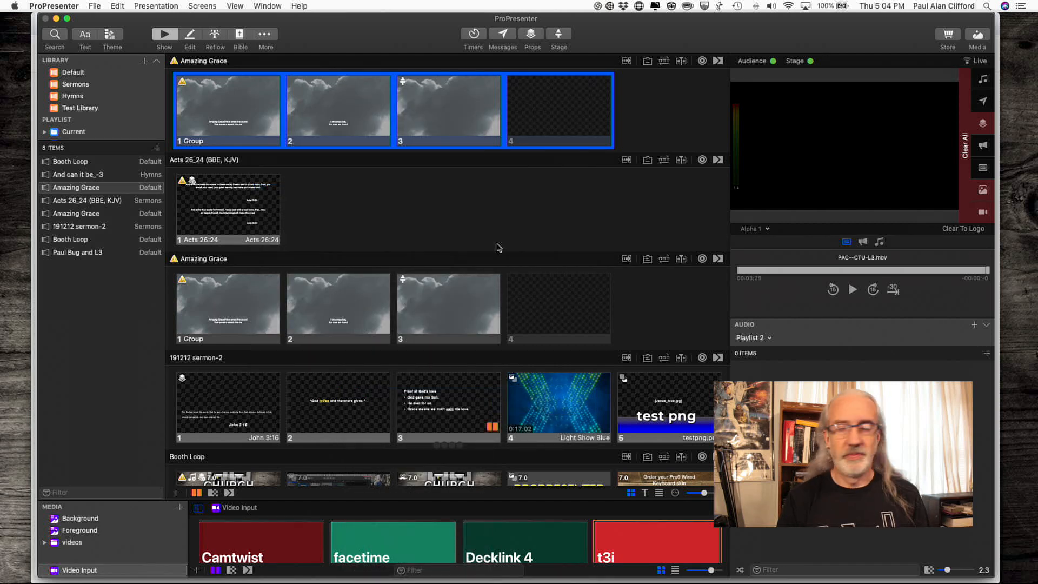
mouse_move(329, 153)
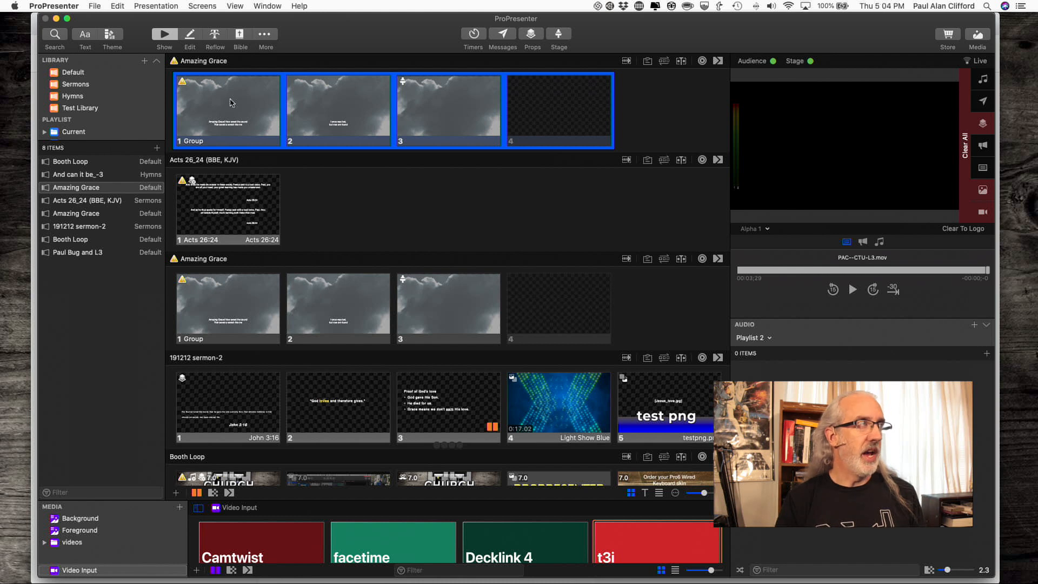
Edit the first Amazing Grace slide and select its Background Image object
right_click(232, 101)
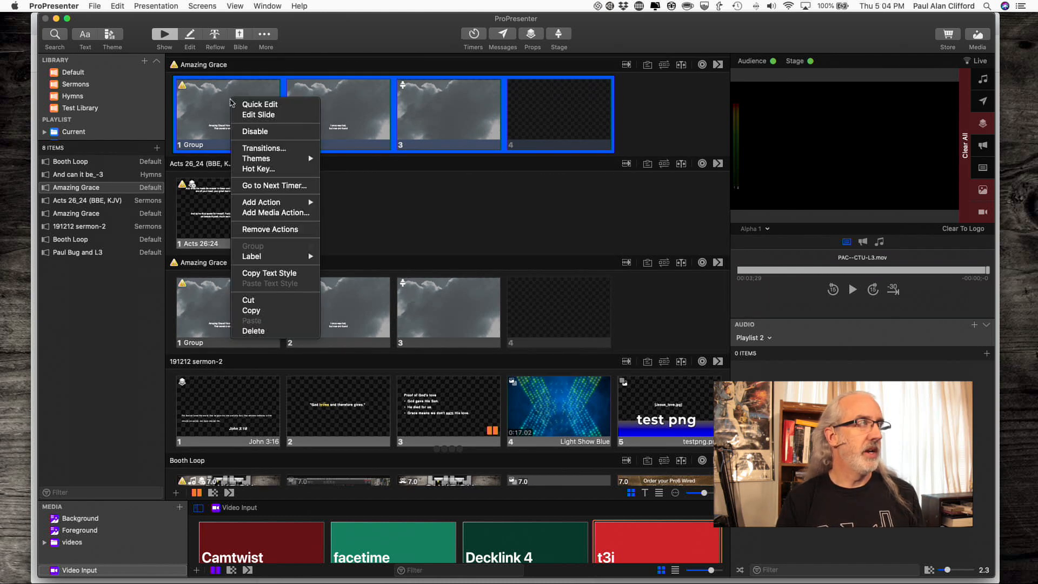
mouse_move(250, 118)
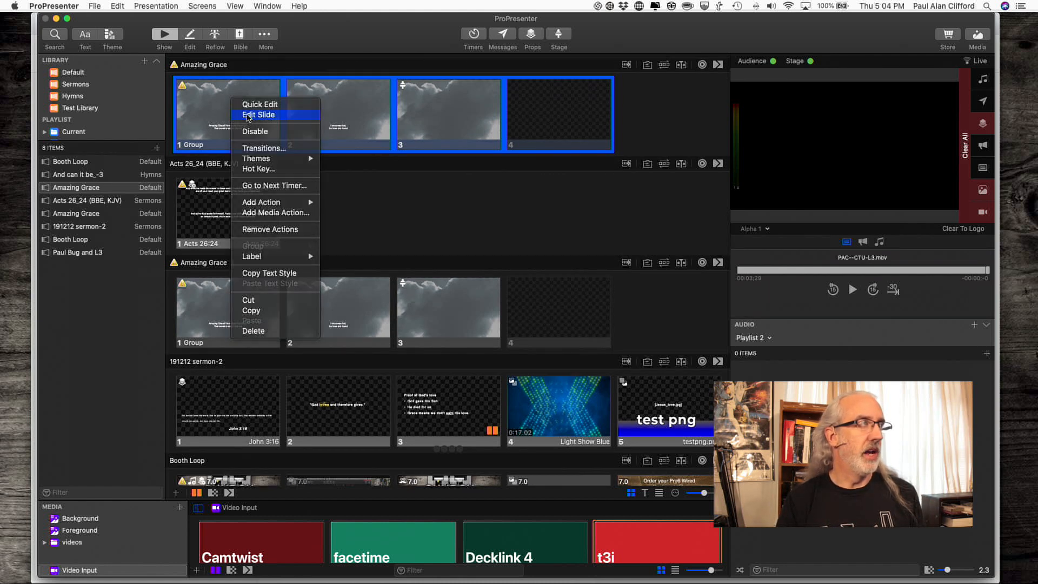
left_click(257, 115)
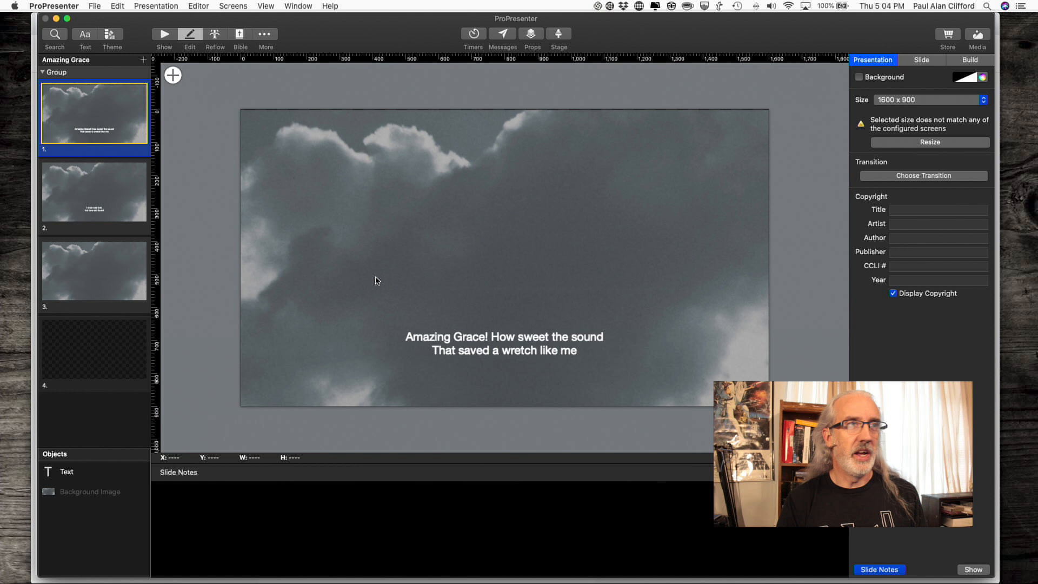
mouse_move(360, 312)
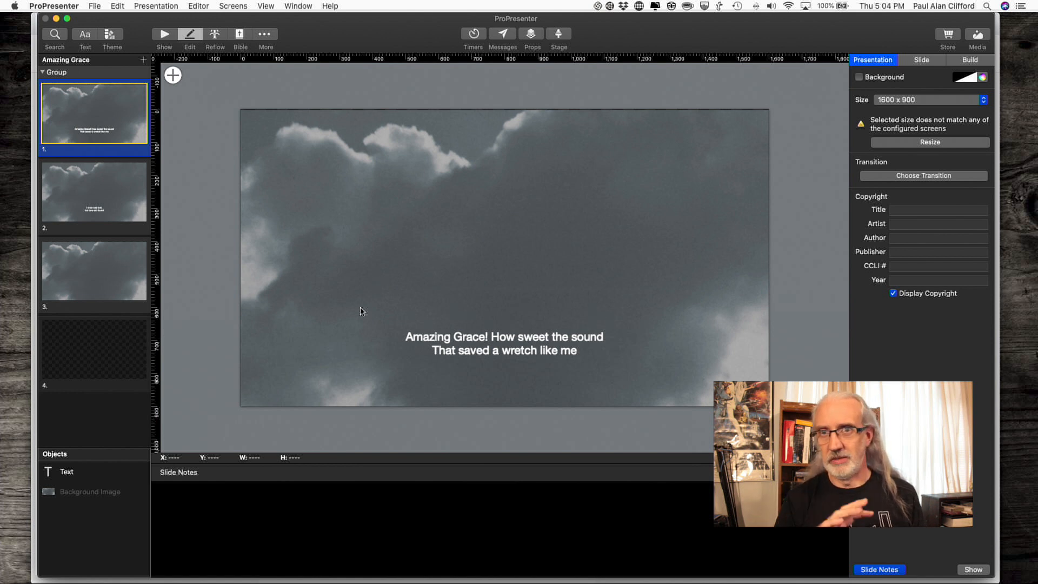
mouse_move(311, 353)
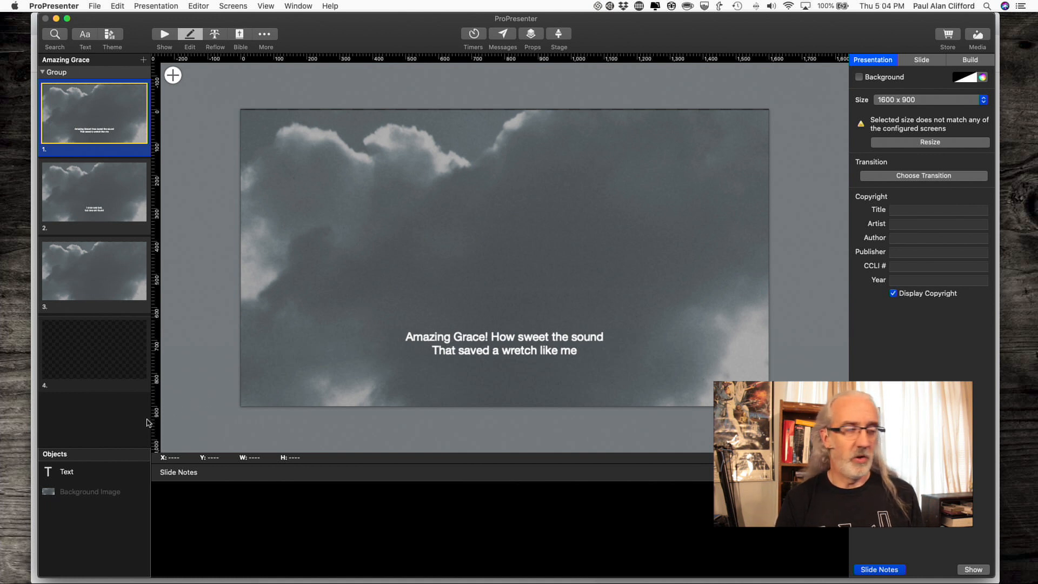
left_click(89, 491)
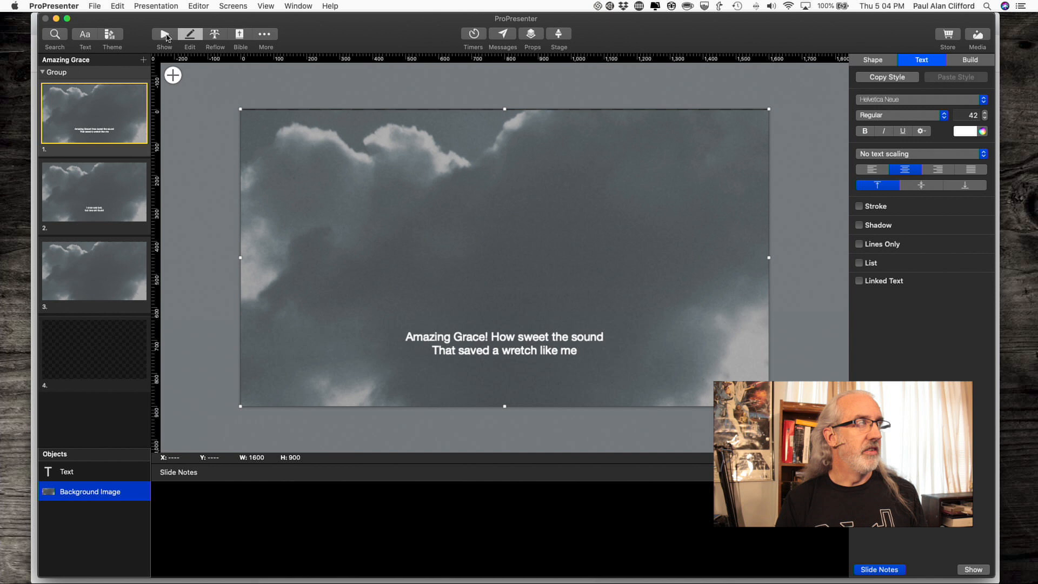
Return to the Amazing Grace slide grid in show view
left_click(164, 34)
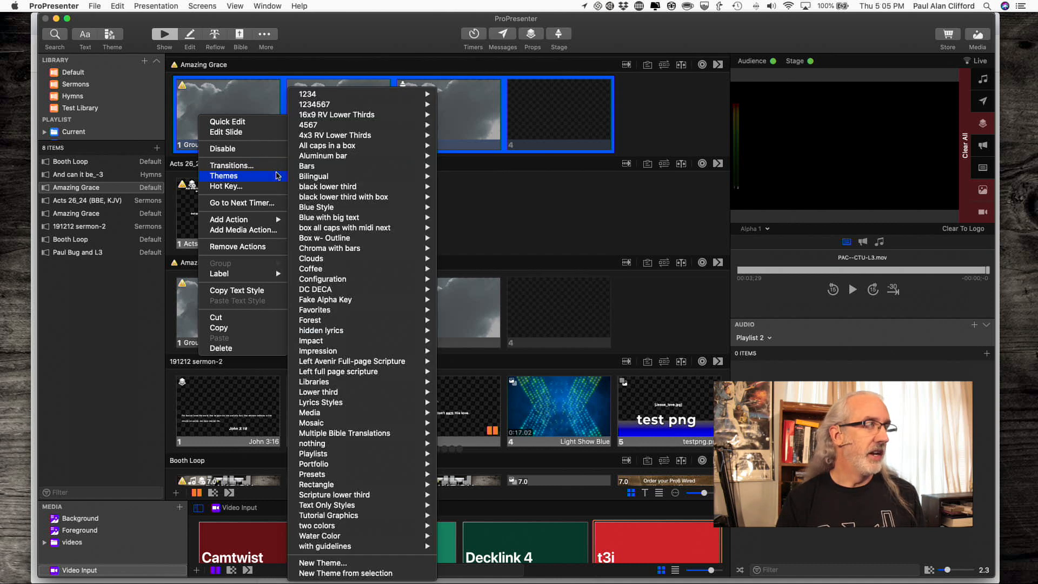
mouse_move(340, 392)
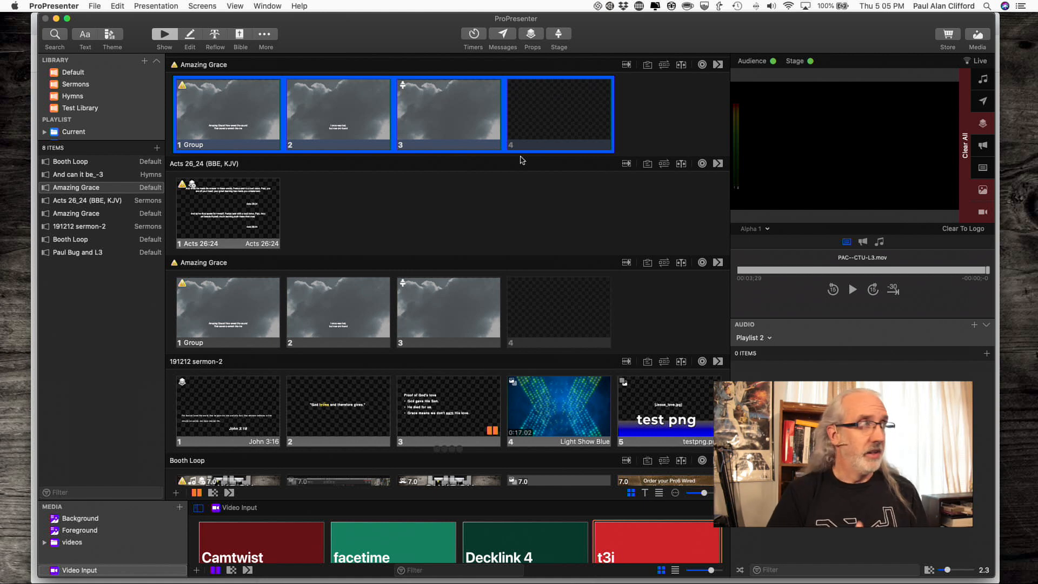
mouse_move(435, 91)
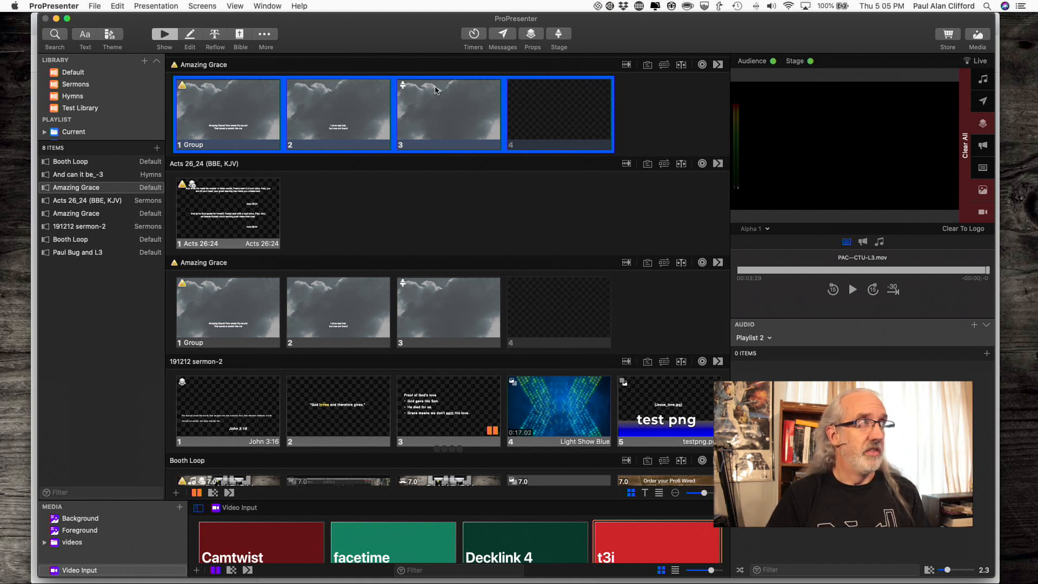